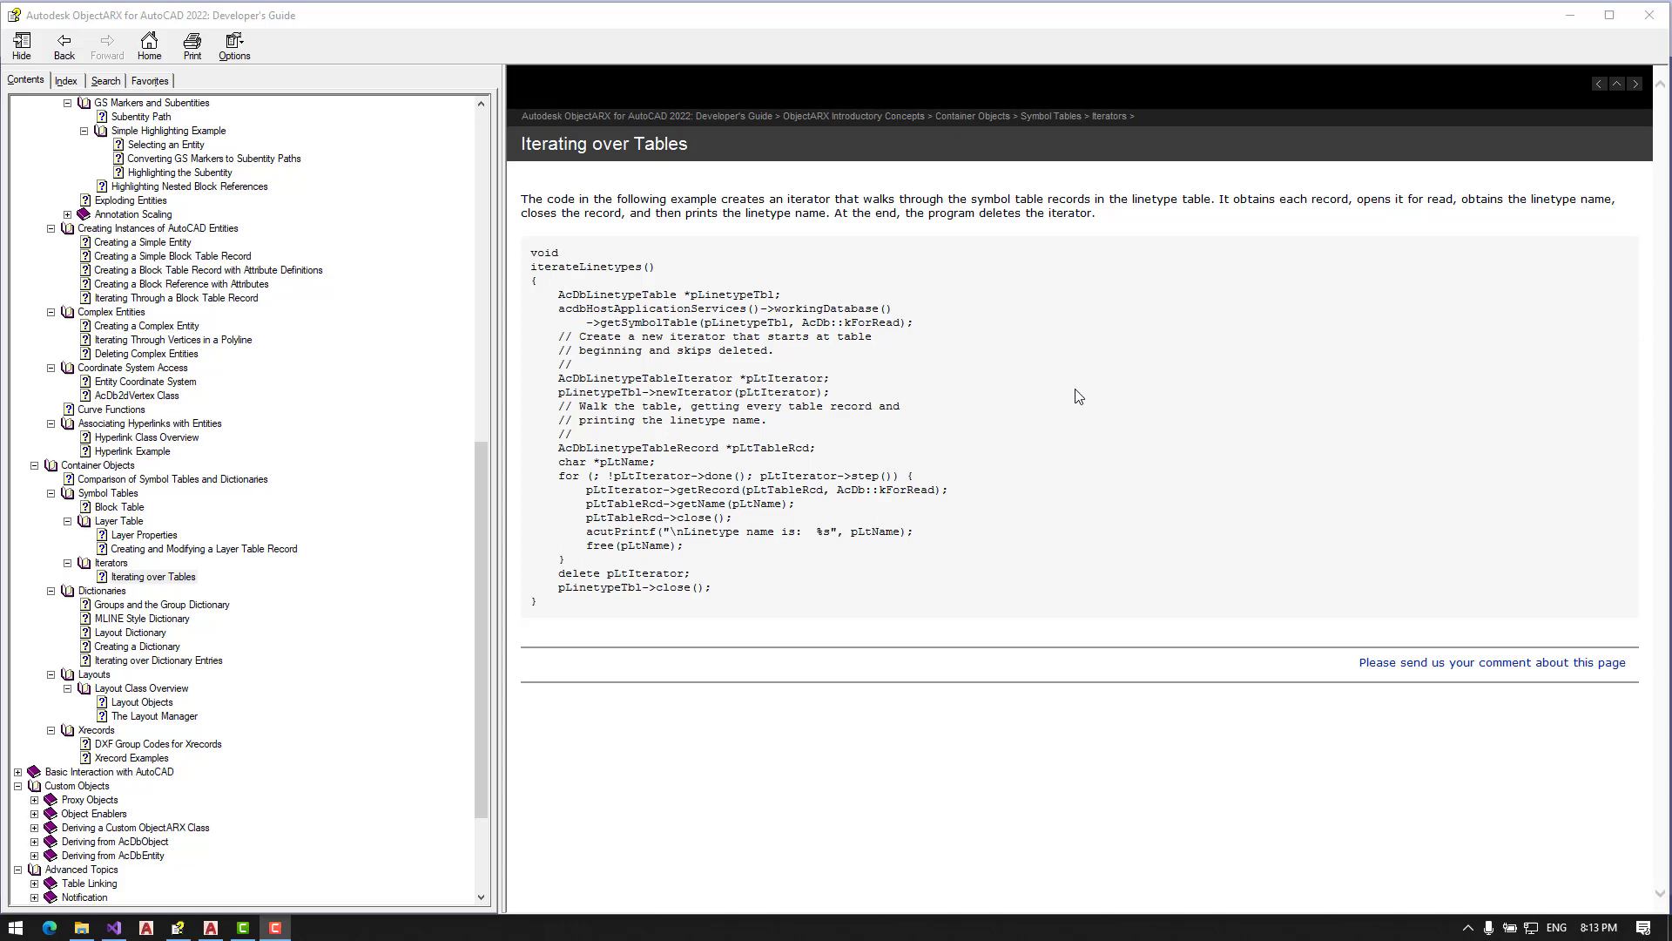
# Step: Review the guide's Iterating over Tables example and pick out the LinetypeTable name
pyautogui.click(202, 548)
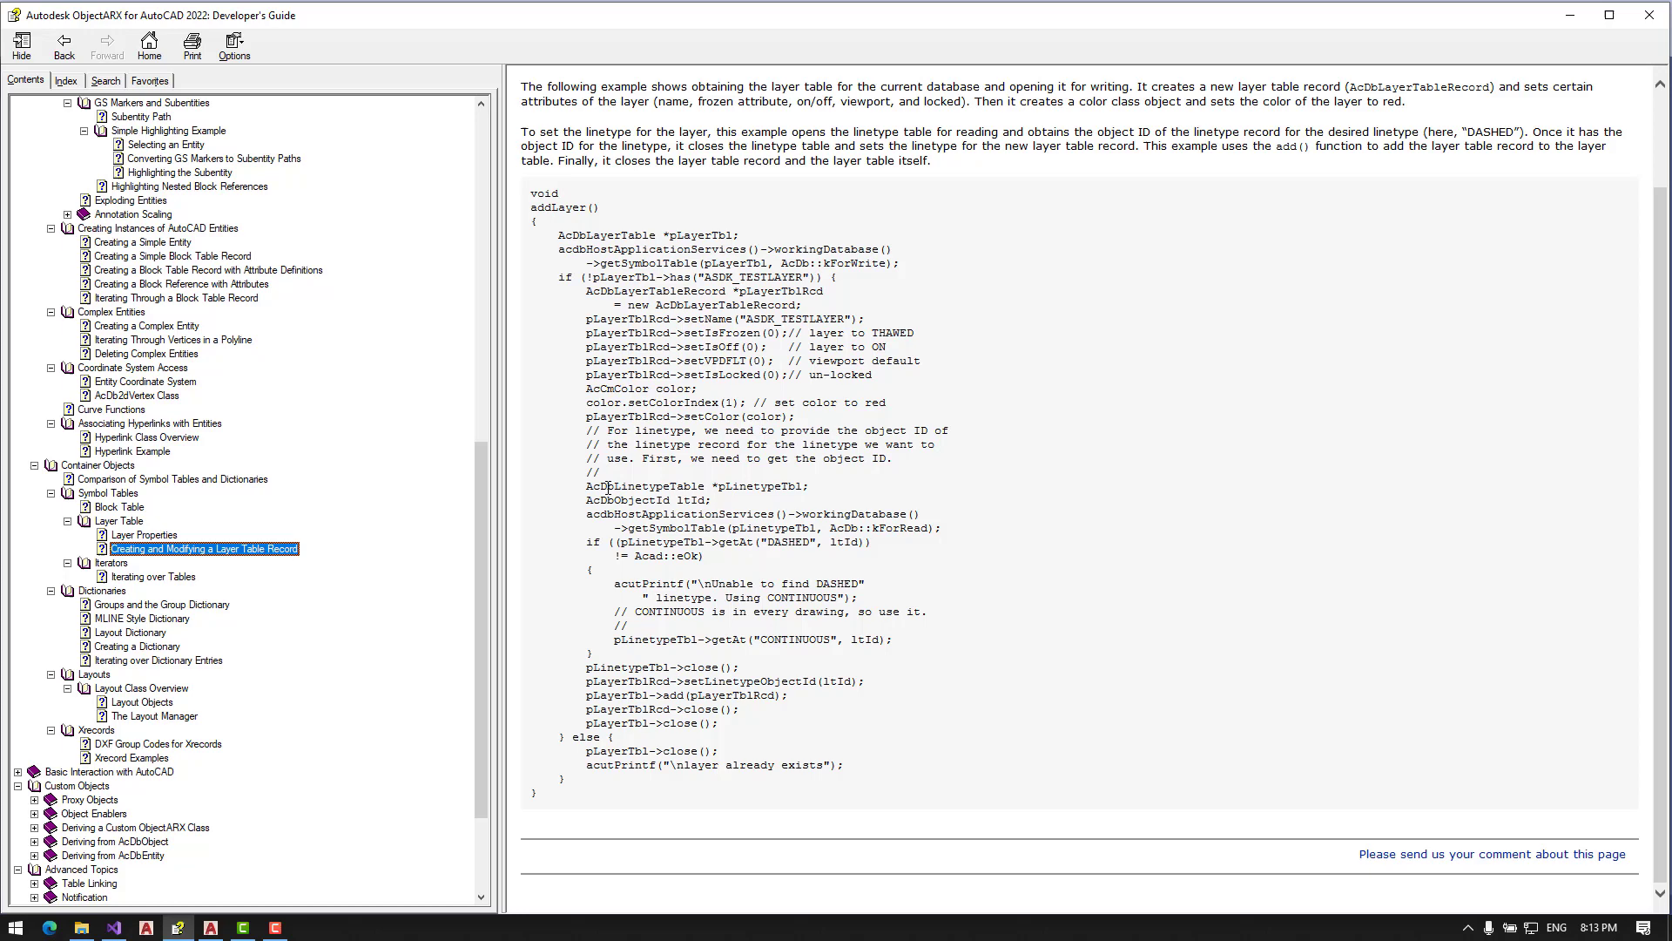
pyautogui.doubleClick(662, 486)
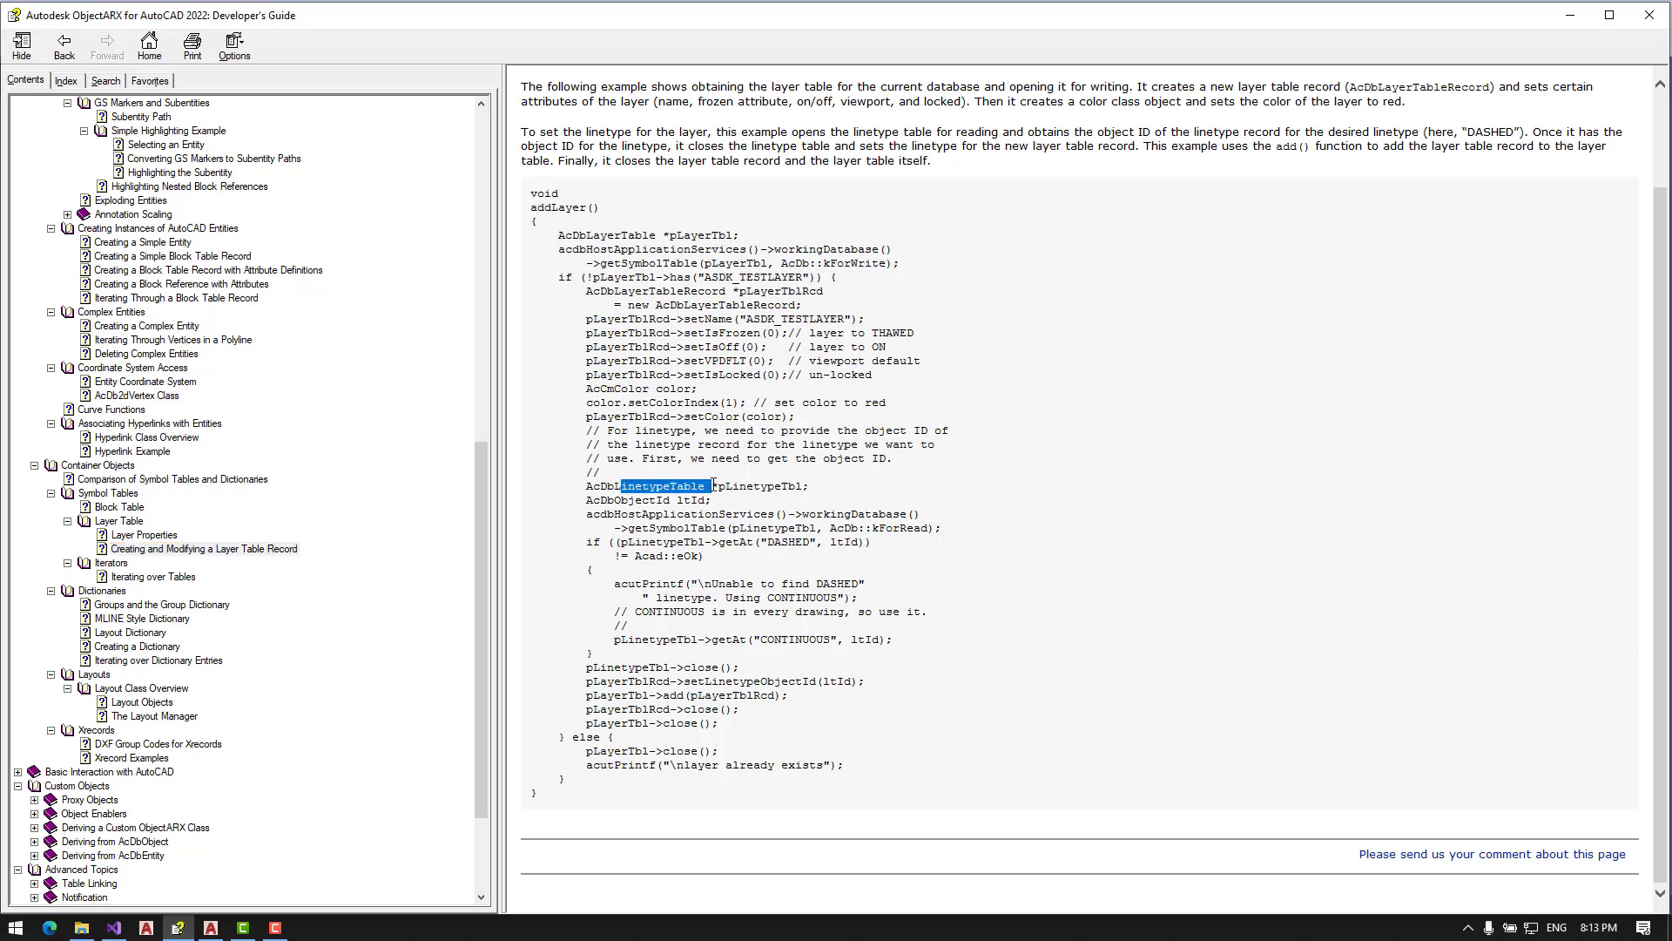
pyautogui.click(153, 563)
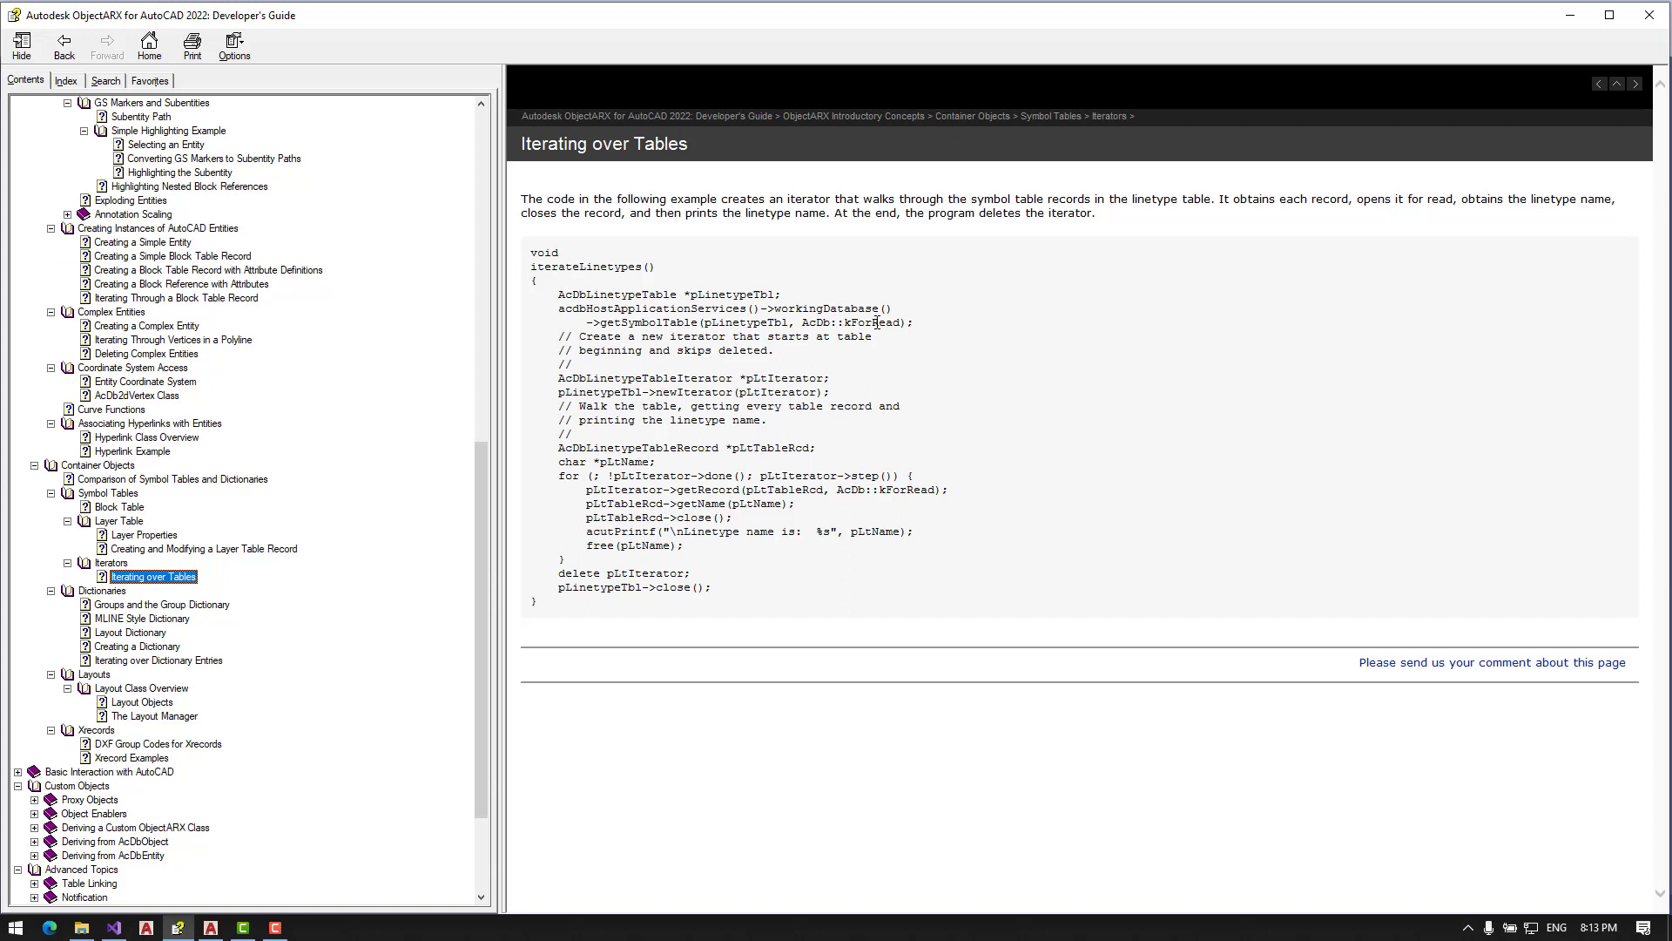
pyautogui.moveTo(878, 298)
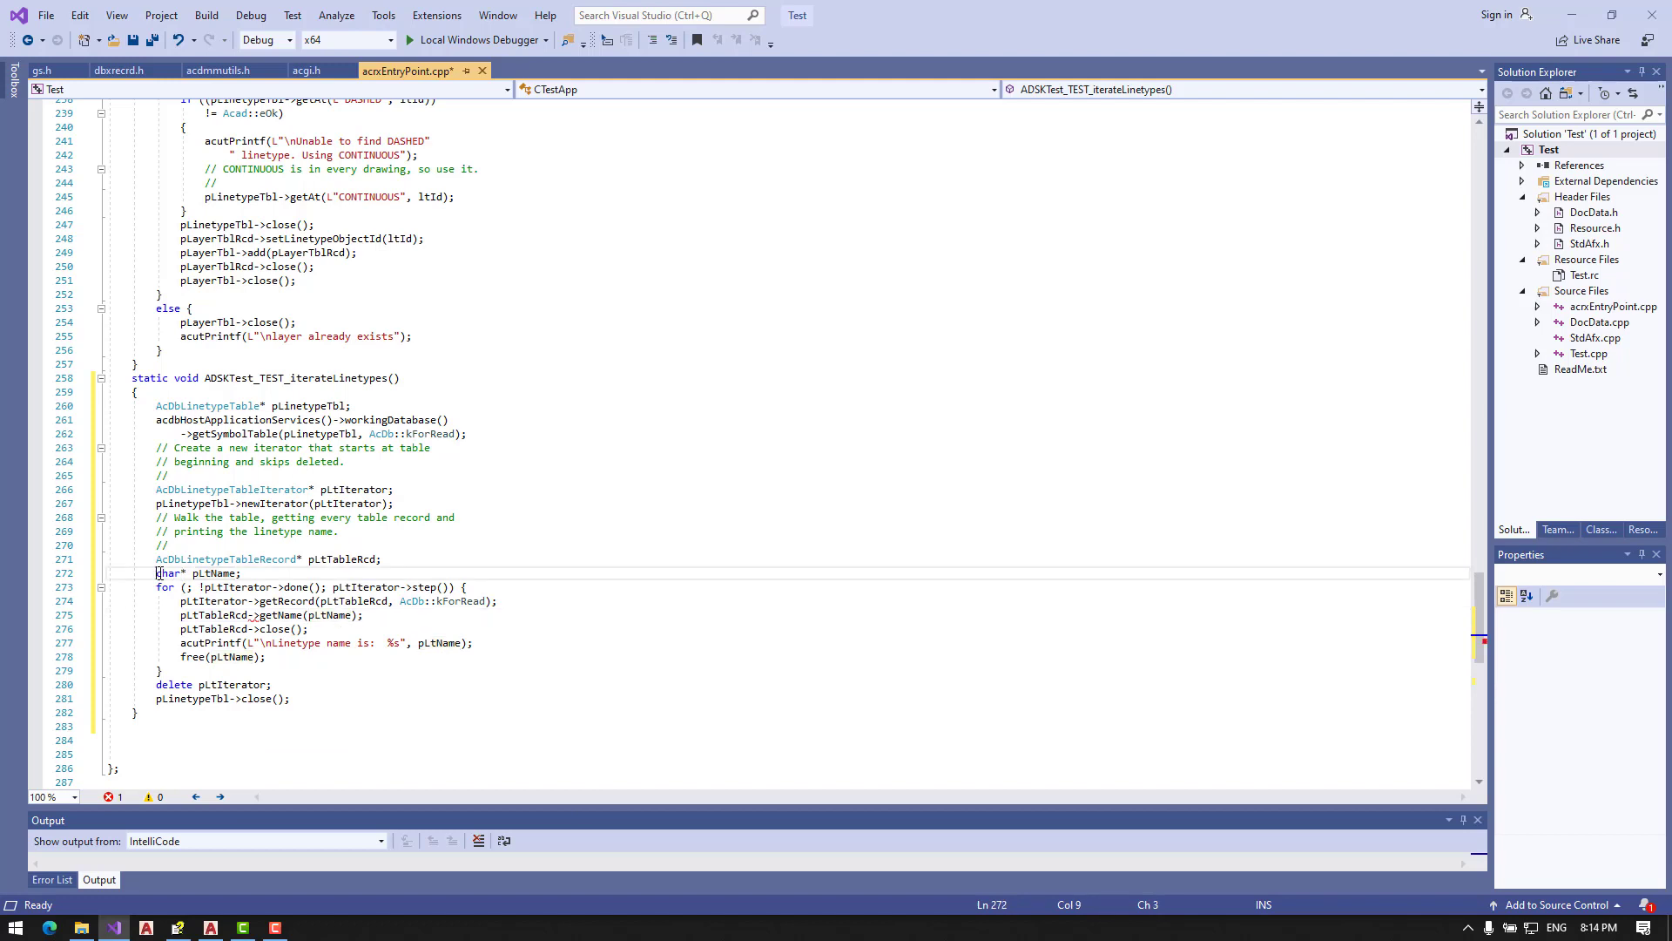
# Step: Declare pLtName as wchar_t* in the pasted ADSKTest_TEST_iterateLinetypes function
pyautogui.write('wchar')
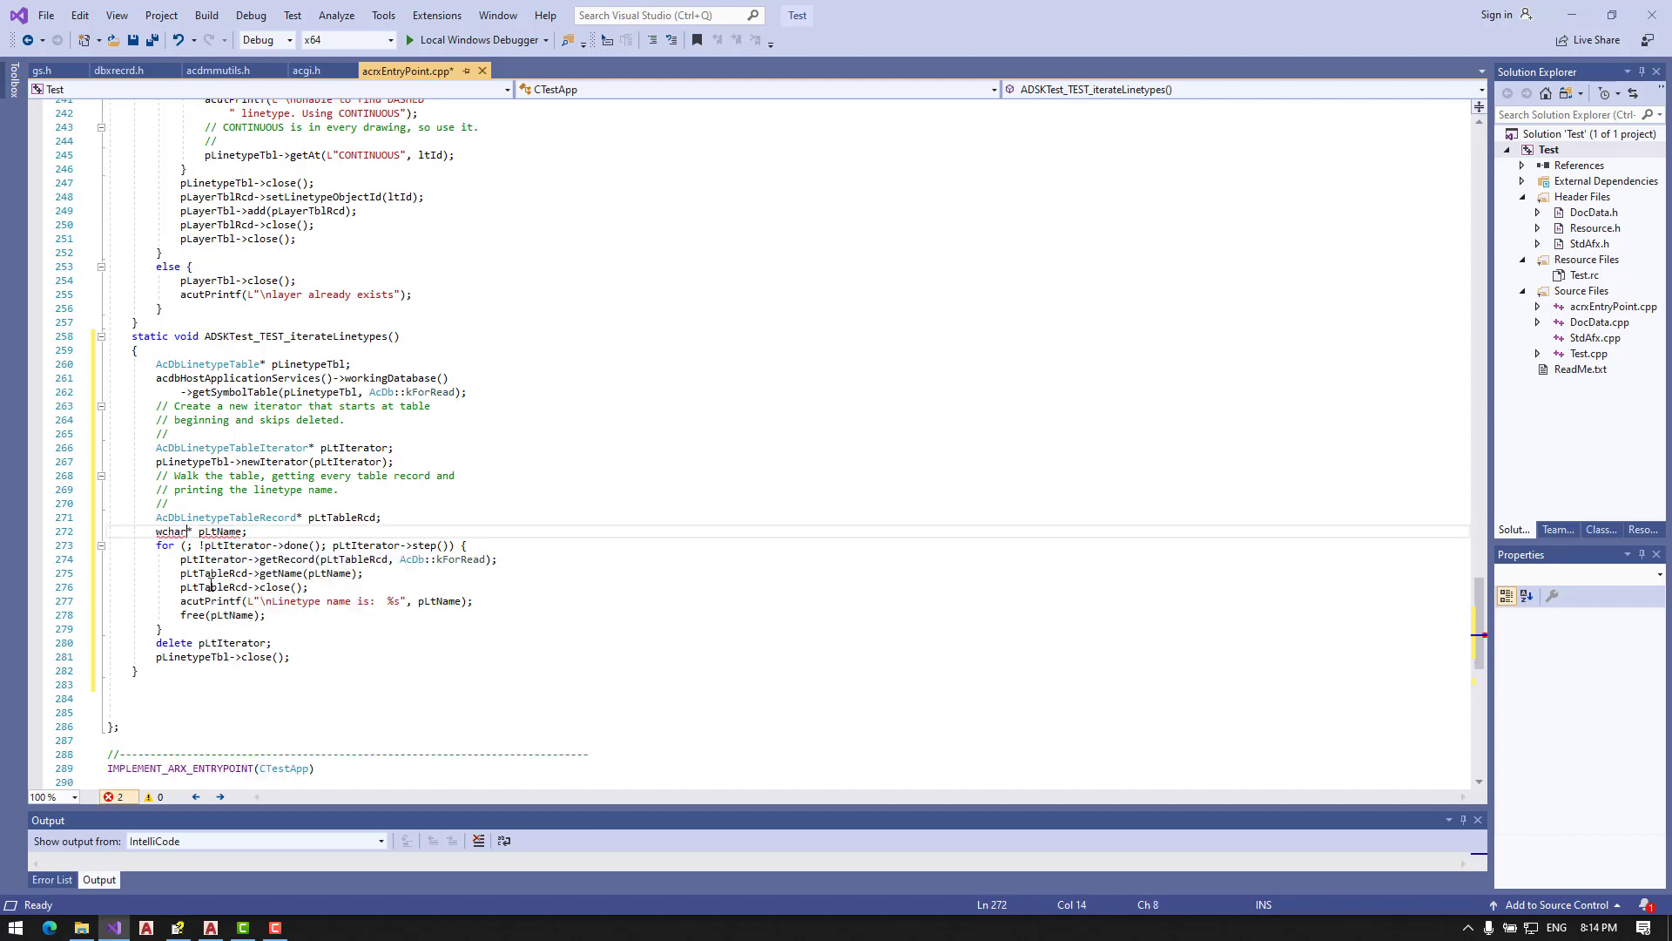
pyautogui.write('_t')
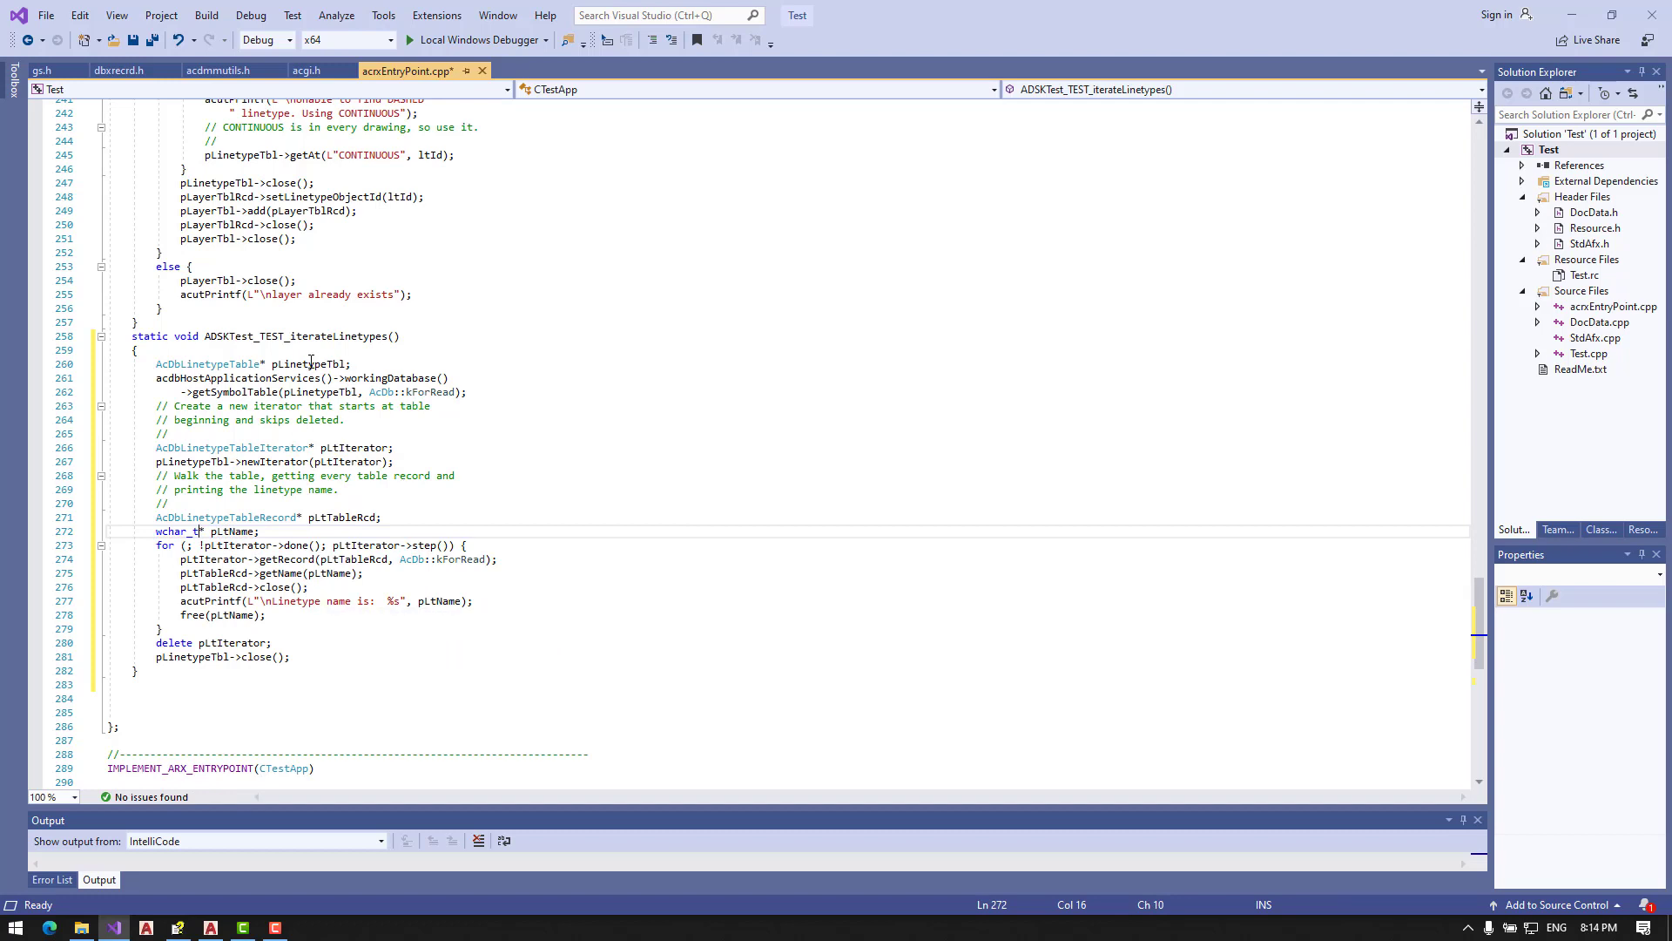
pyautogui.click(310, 364)
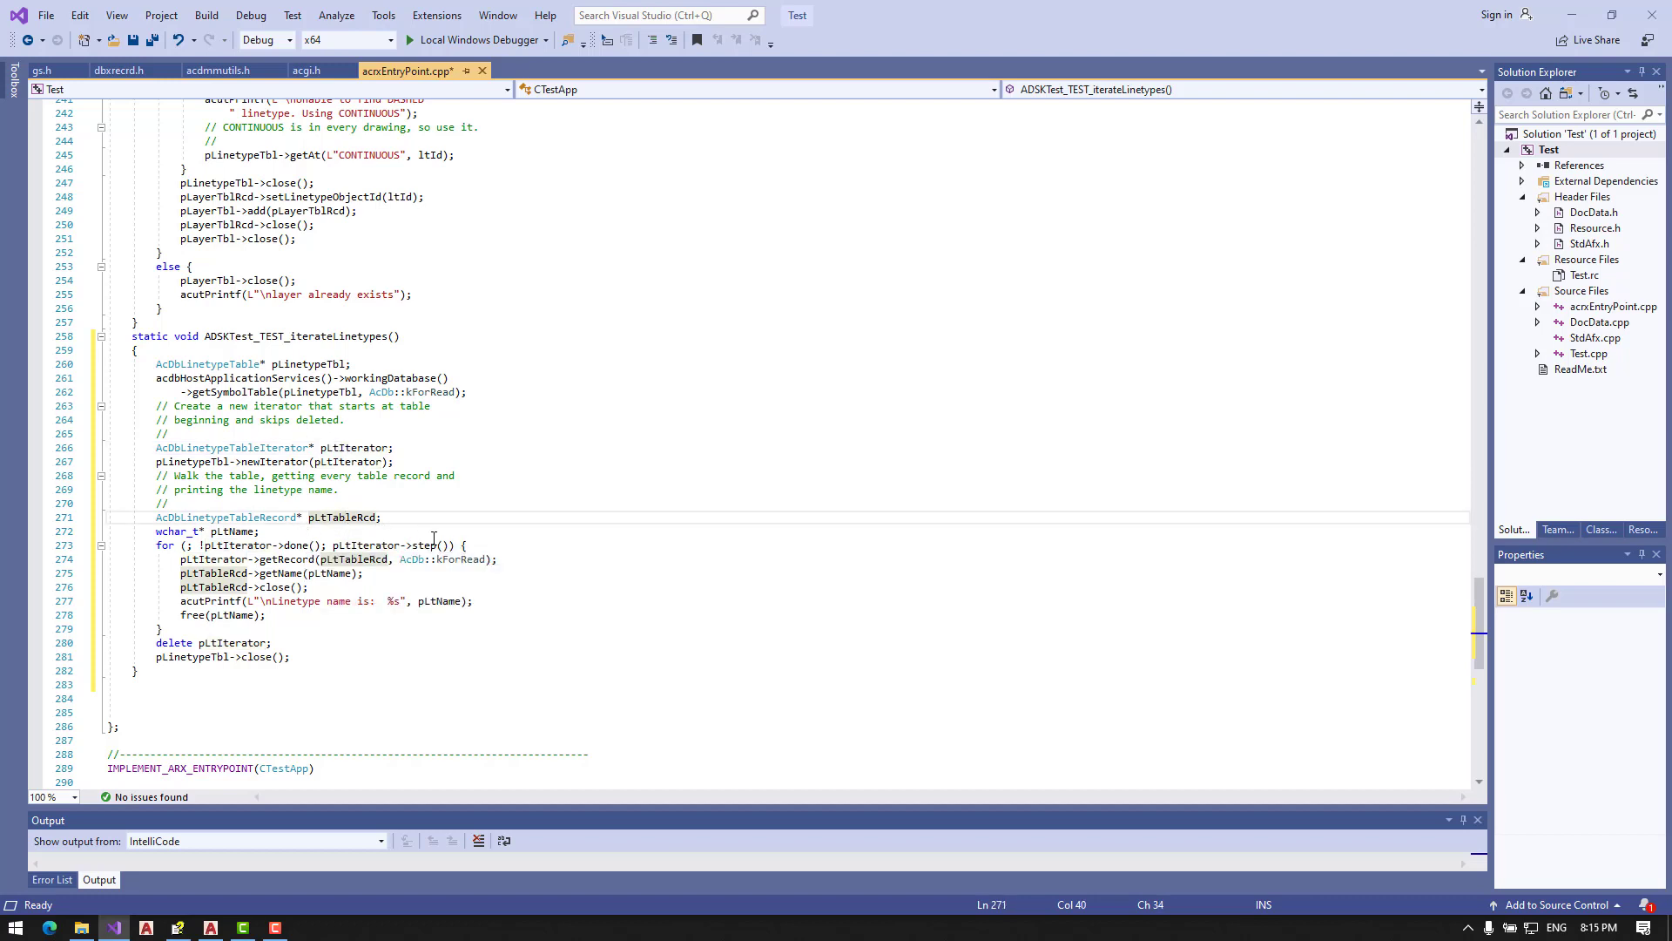
pyautogui.moveTo(221, 545)
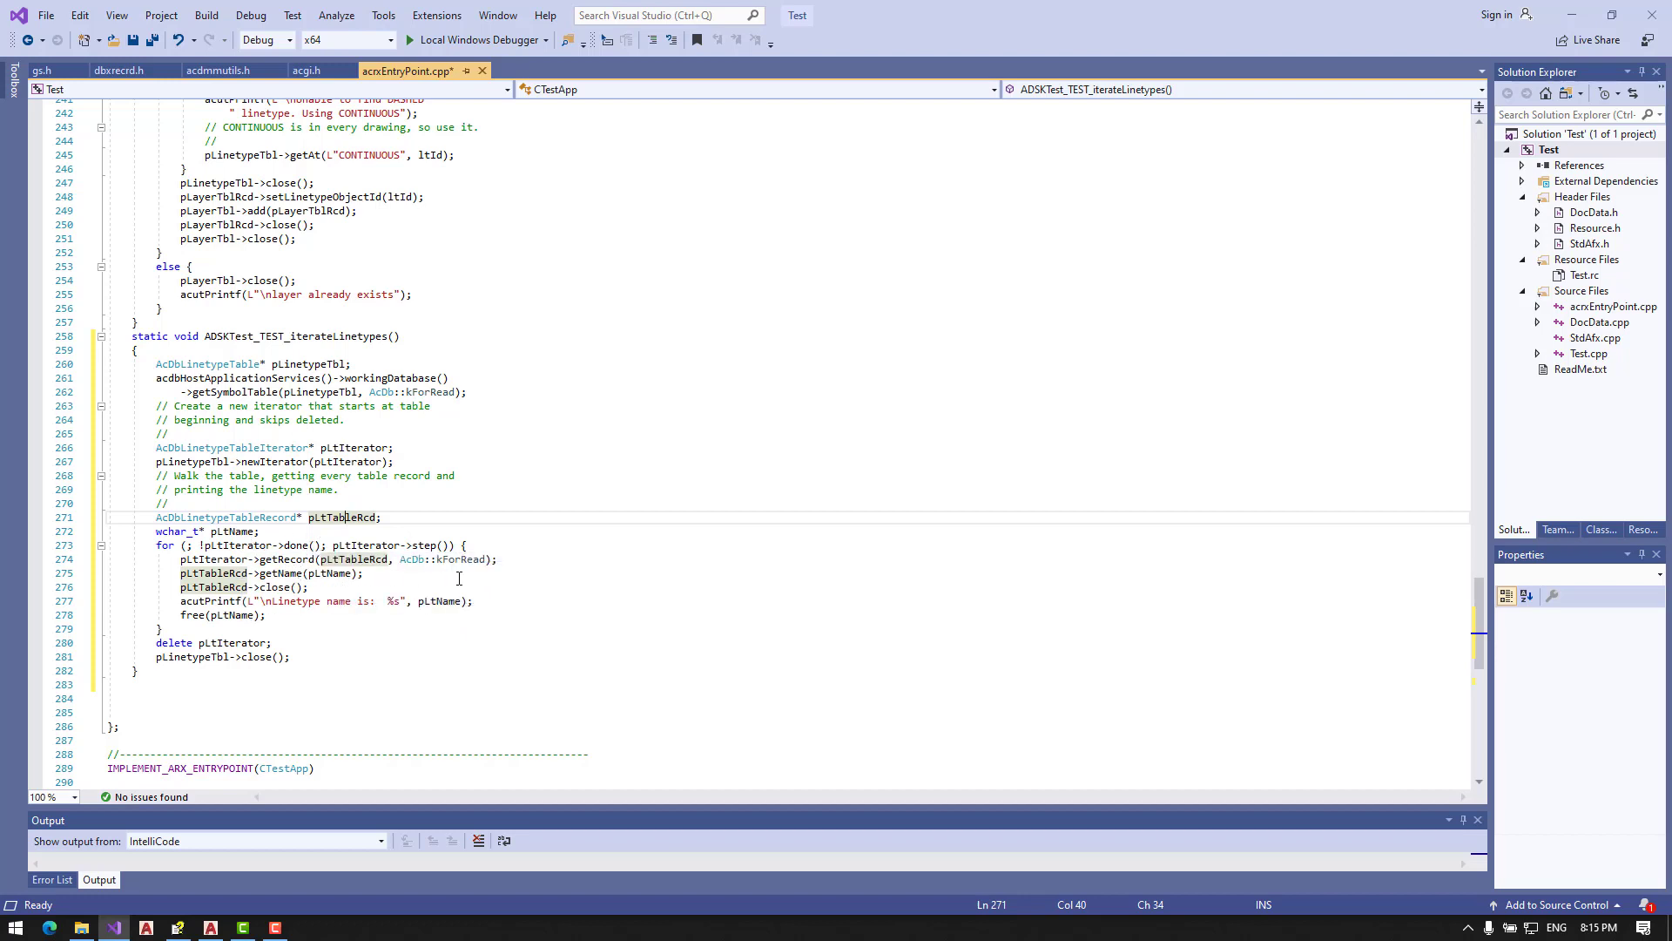
pyautogui.moveTo(455, 577)
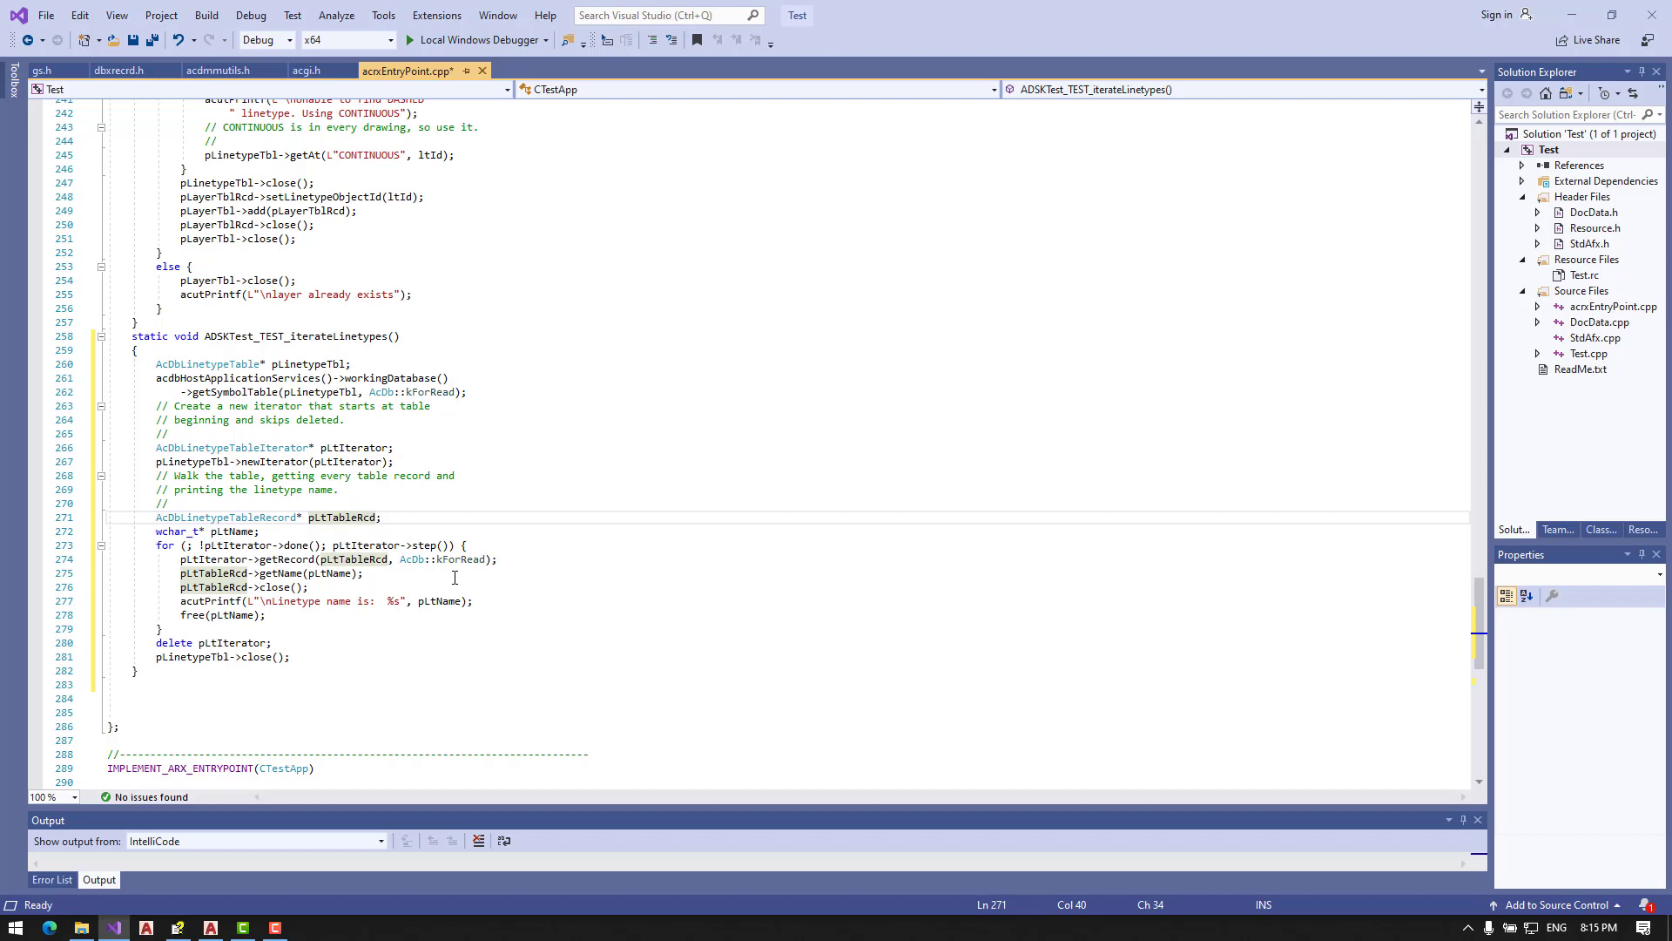
pyautogui.moveTo(397, 568)
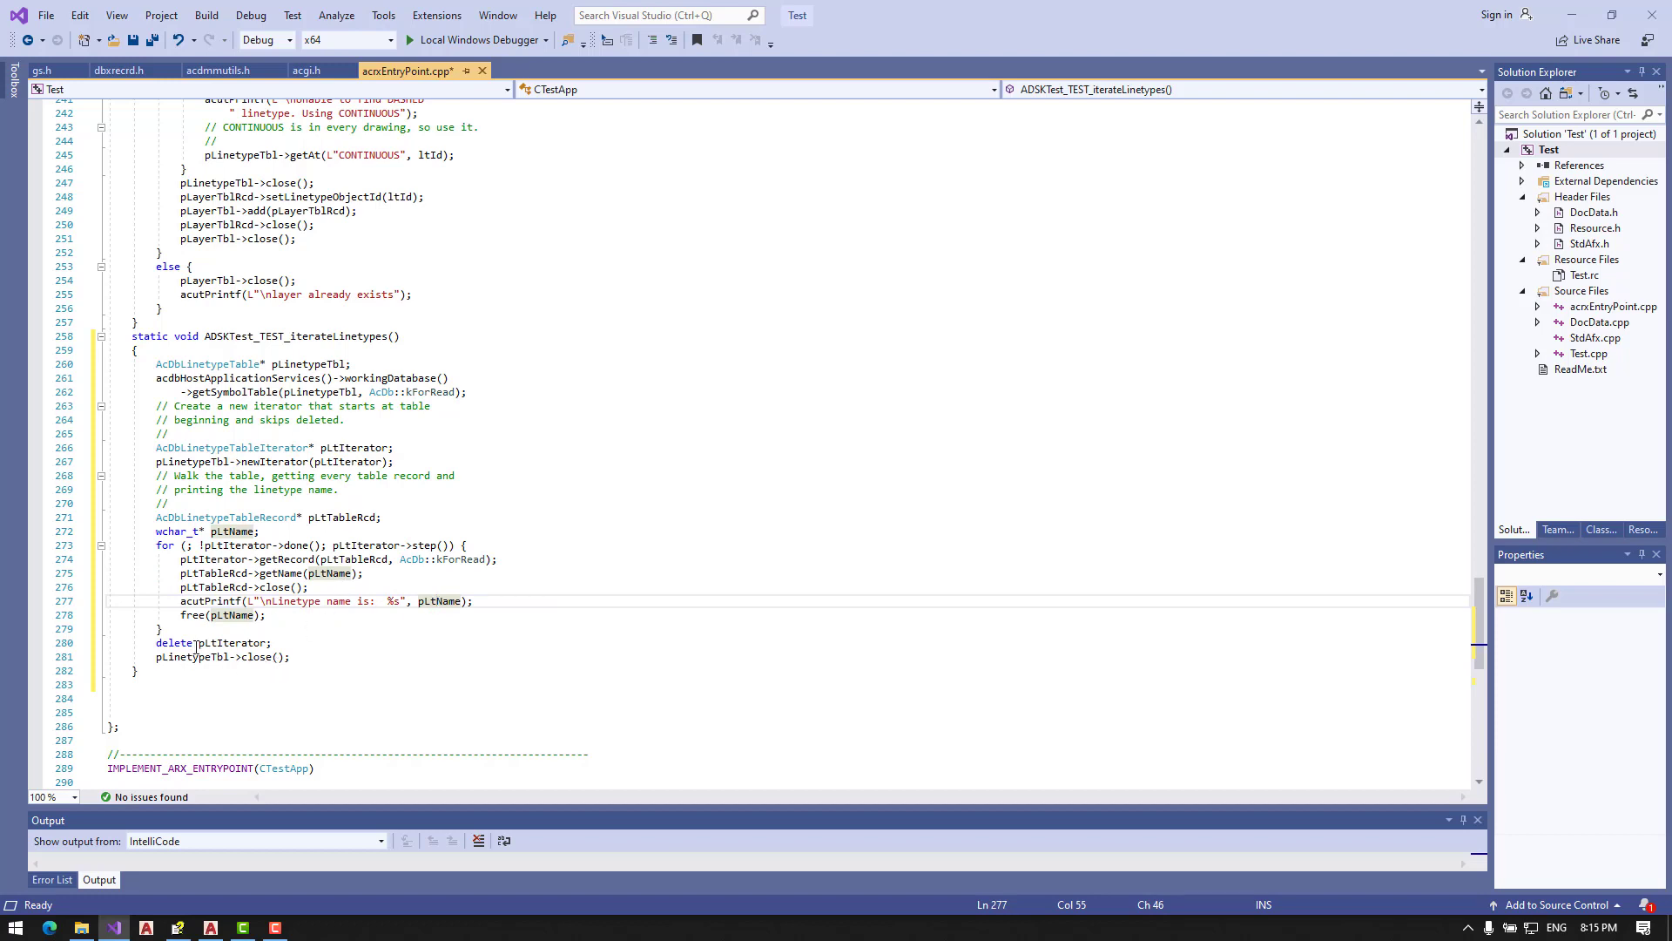
pyautogui.doubleClick(230, 643)
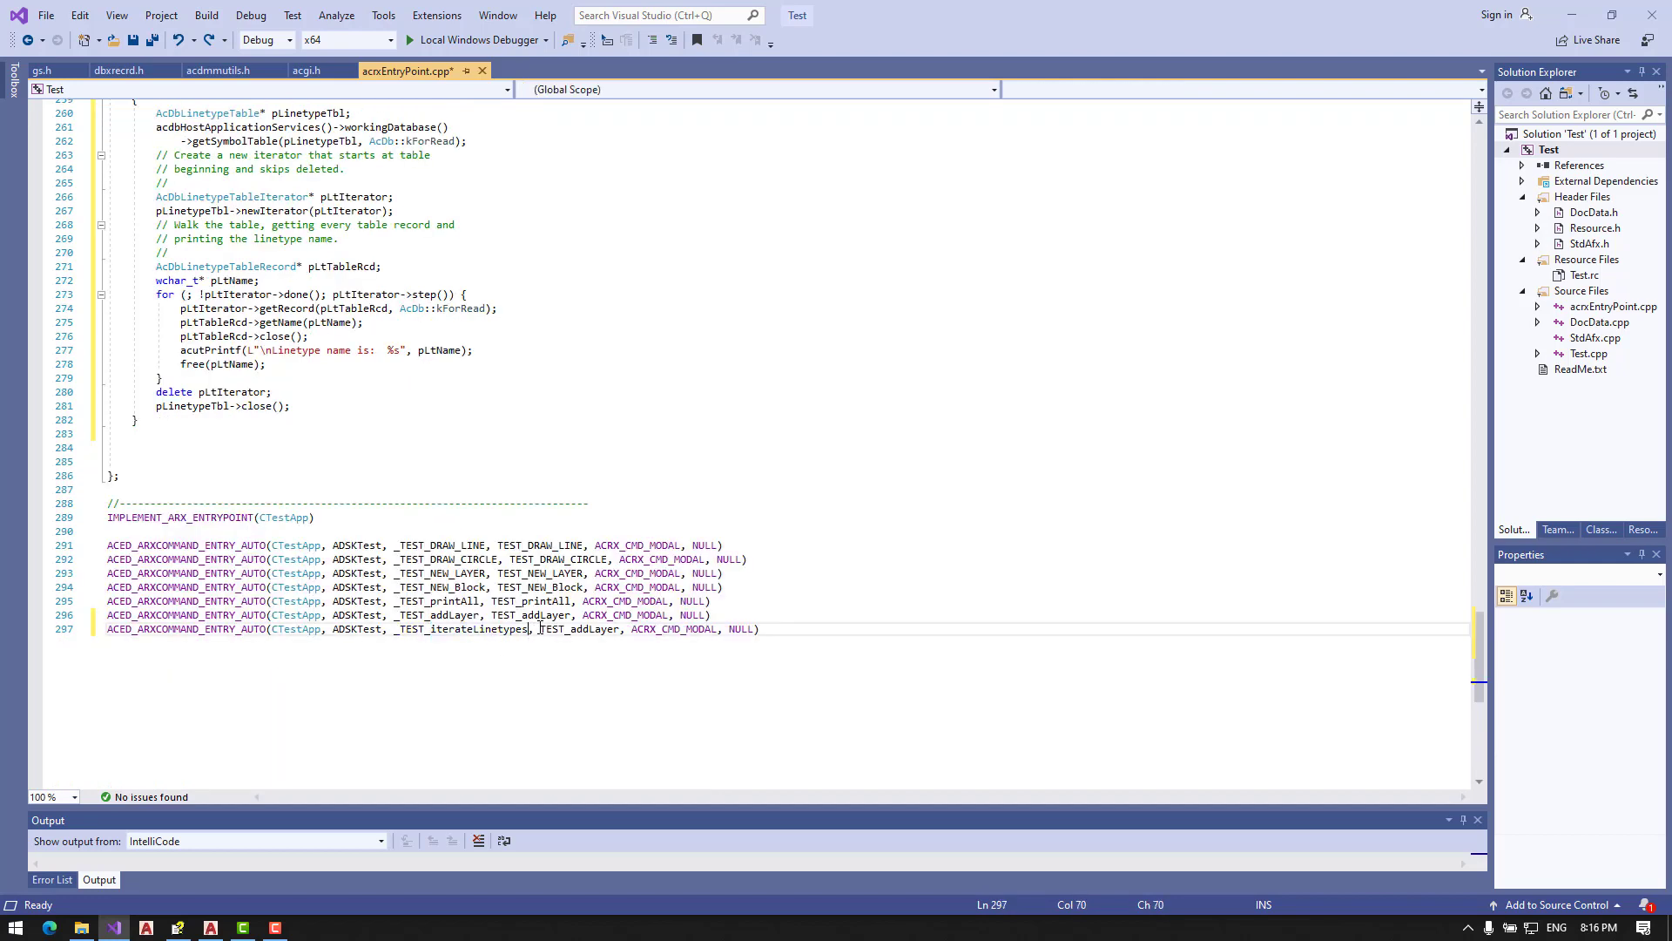
# Step: Register _TEST_iterateLinetypes with global name TEST_iterateLinetypes and rebuild the solution
pyautogui.write('TEST_iterateLinetypes')
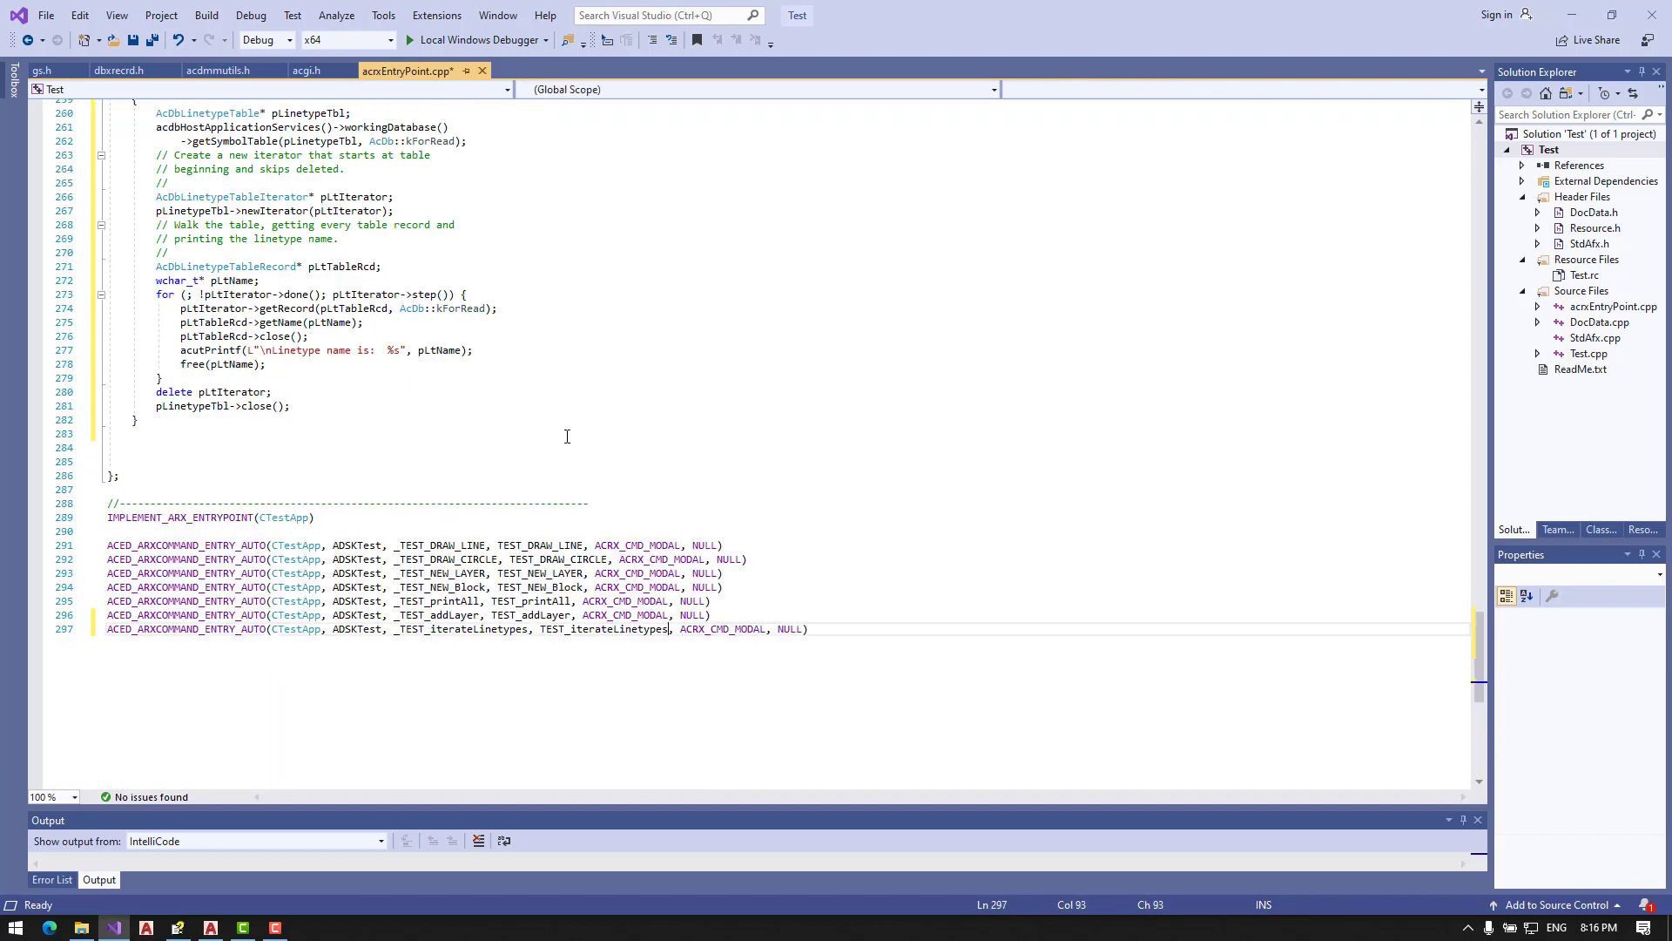
pyautogui.click(206, 16)
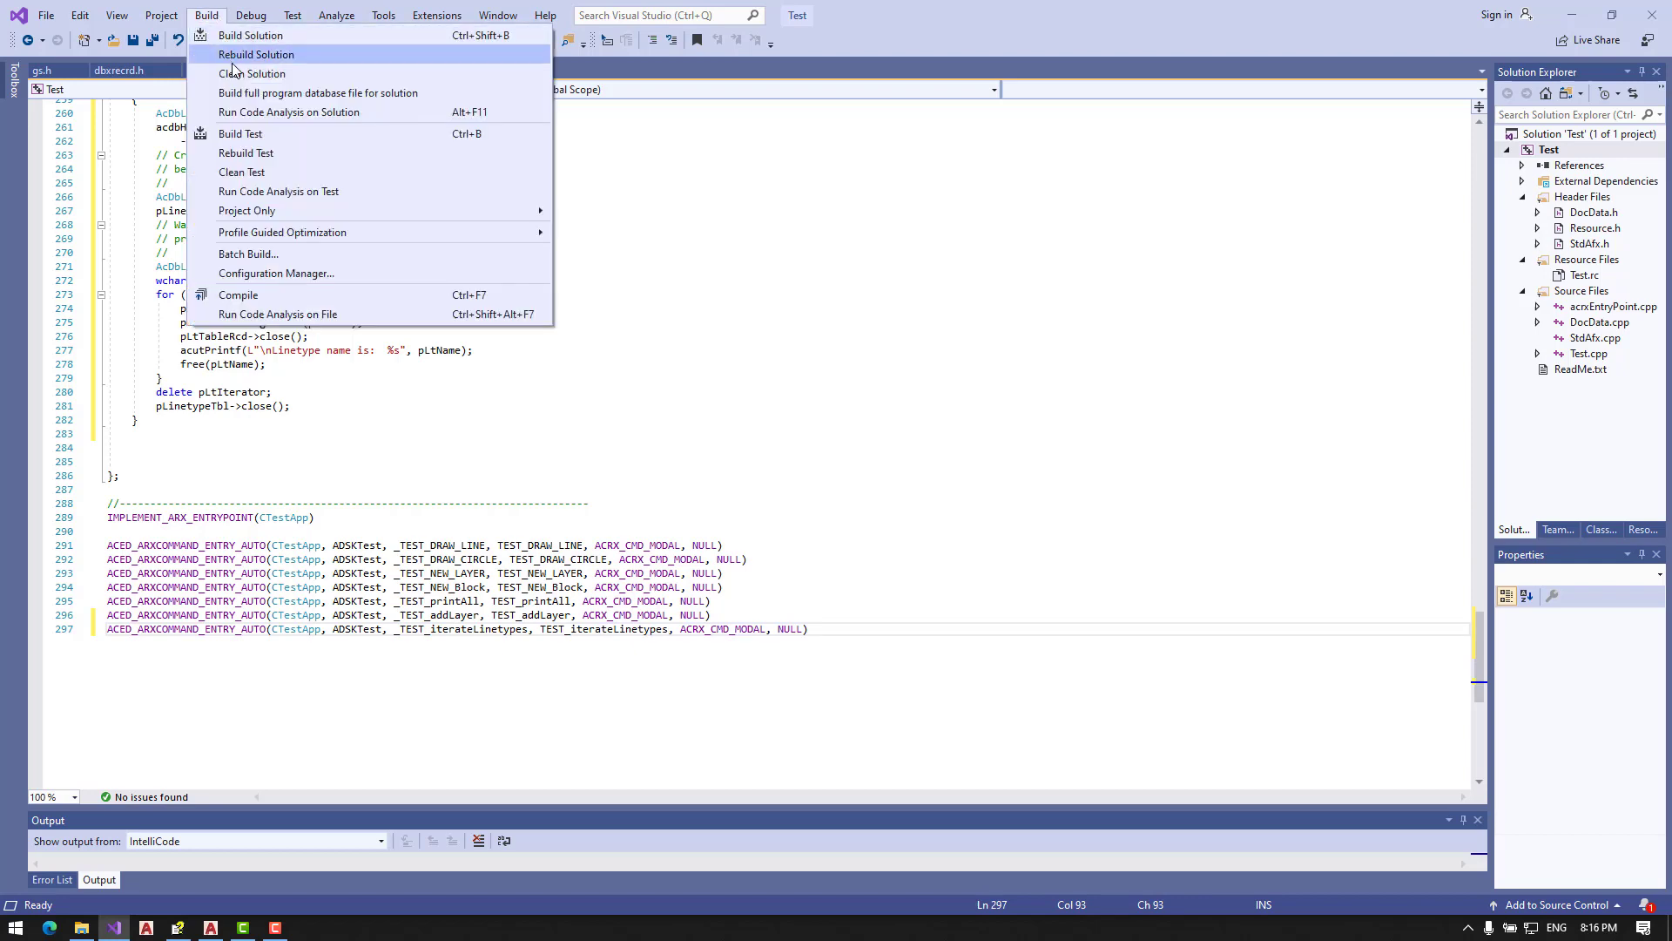
pyautogui.click(256, 54)
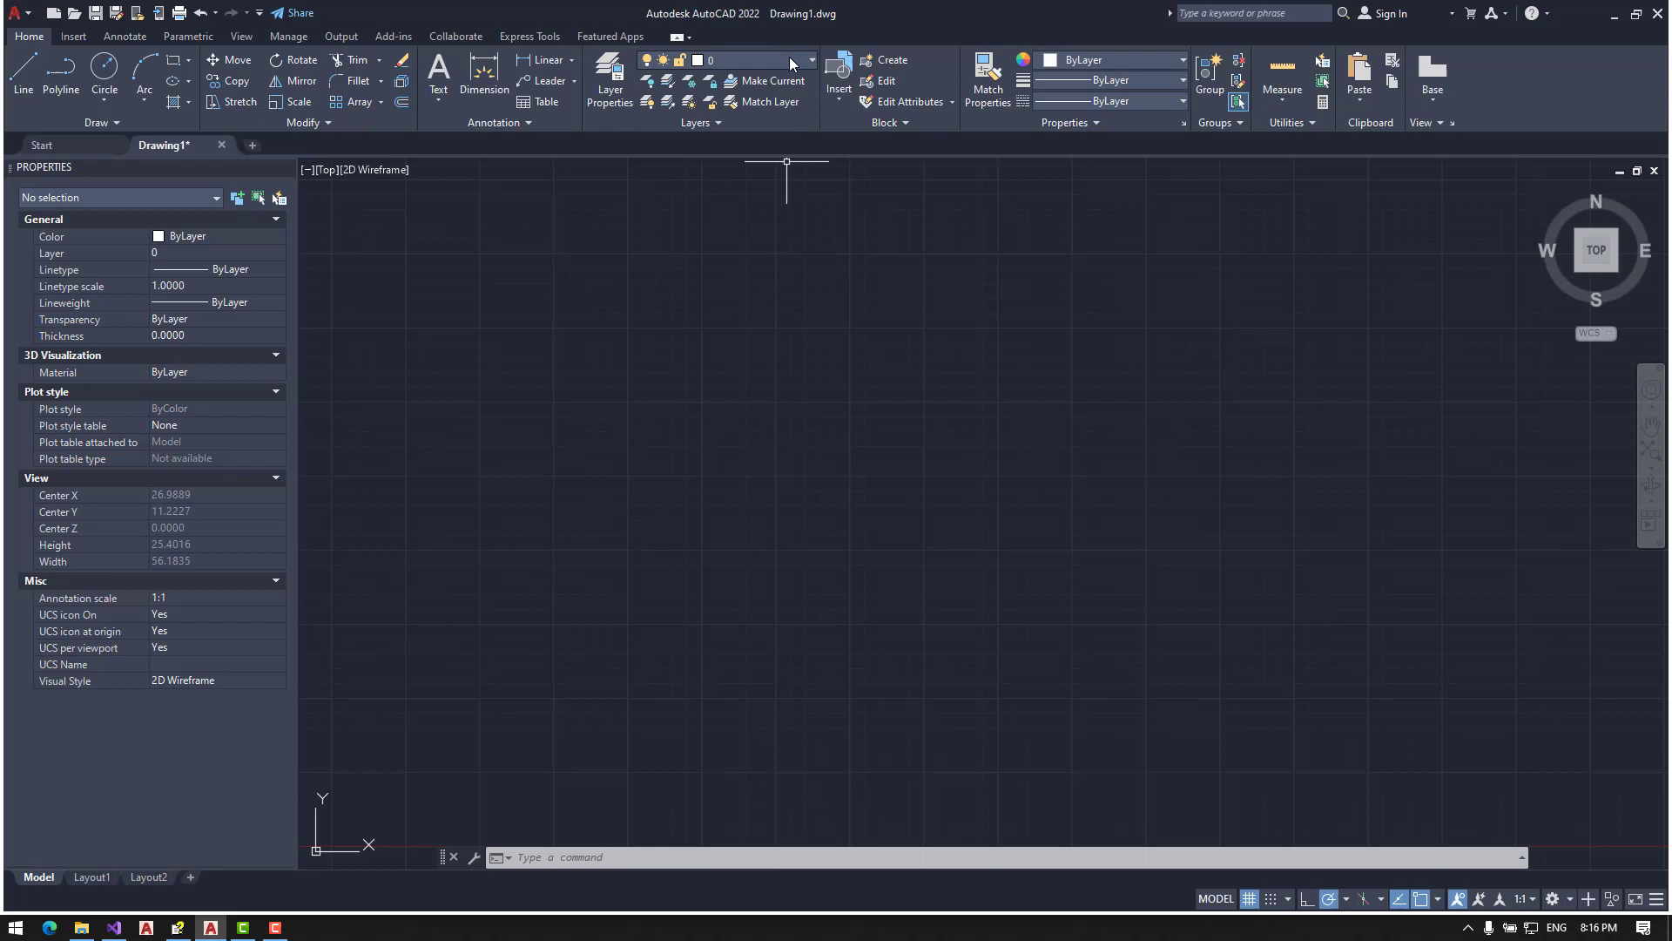
pyautogui.click(810, 59)
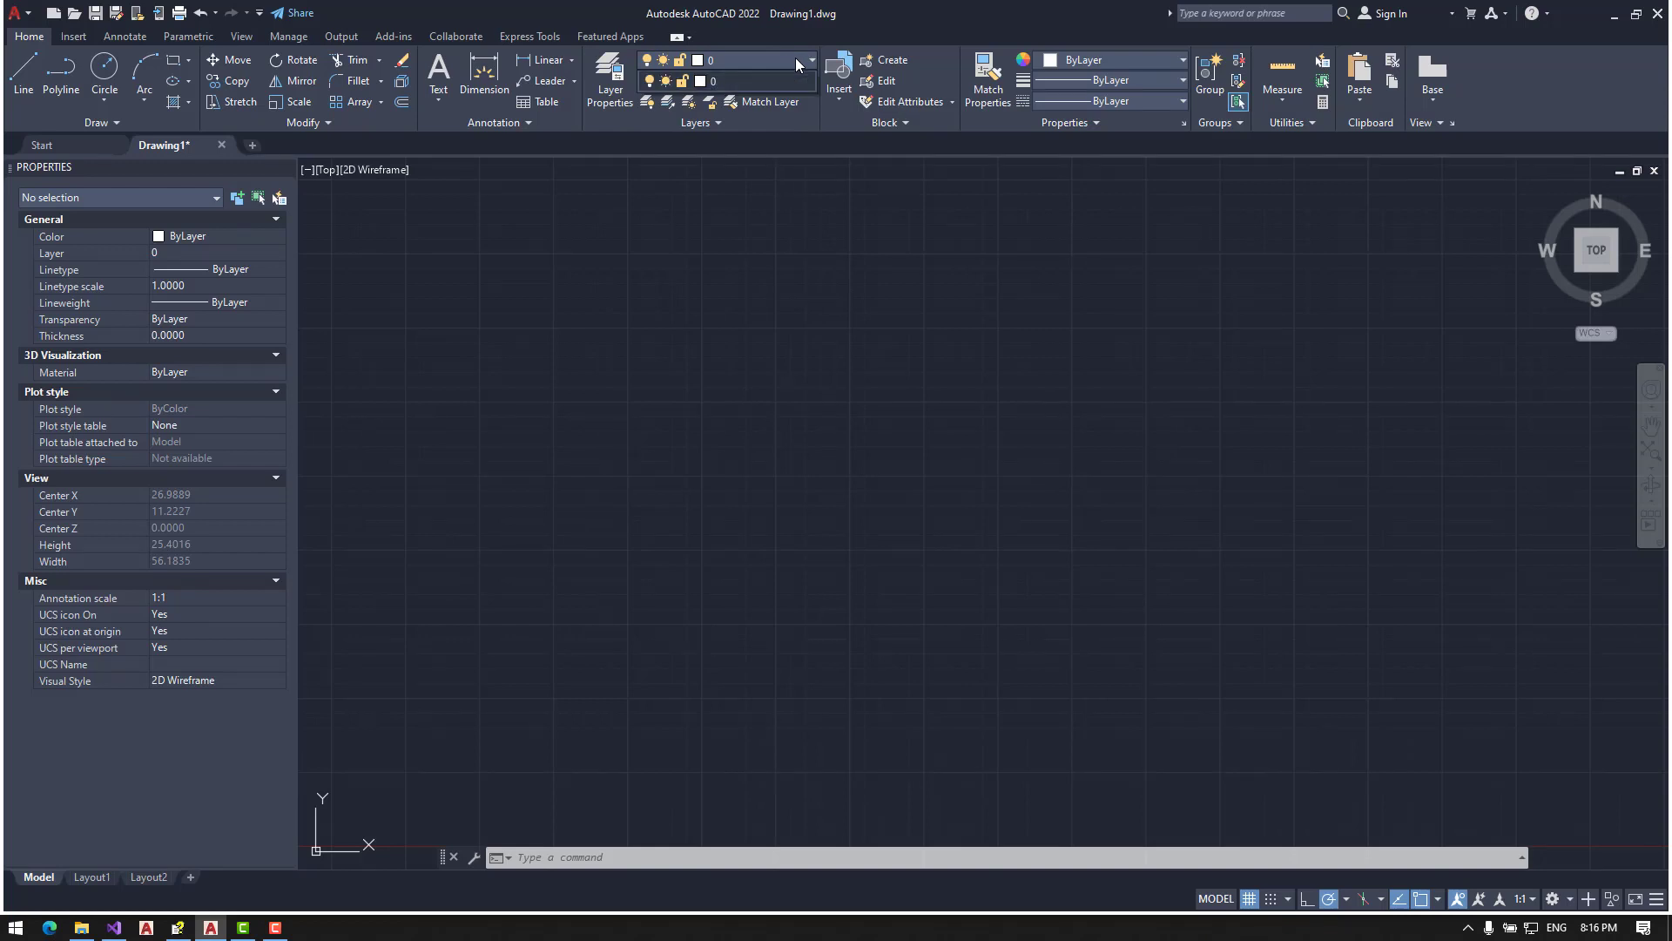
pyautogui.click(609, 81)
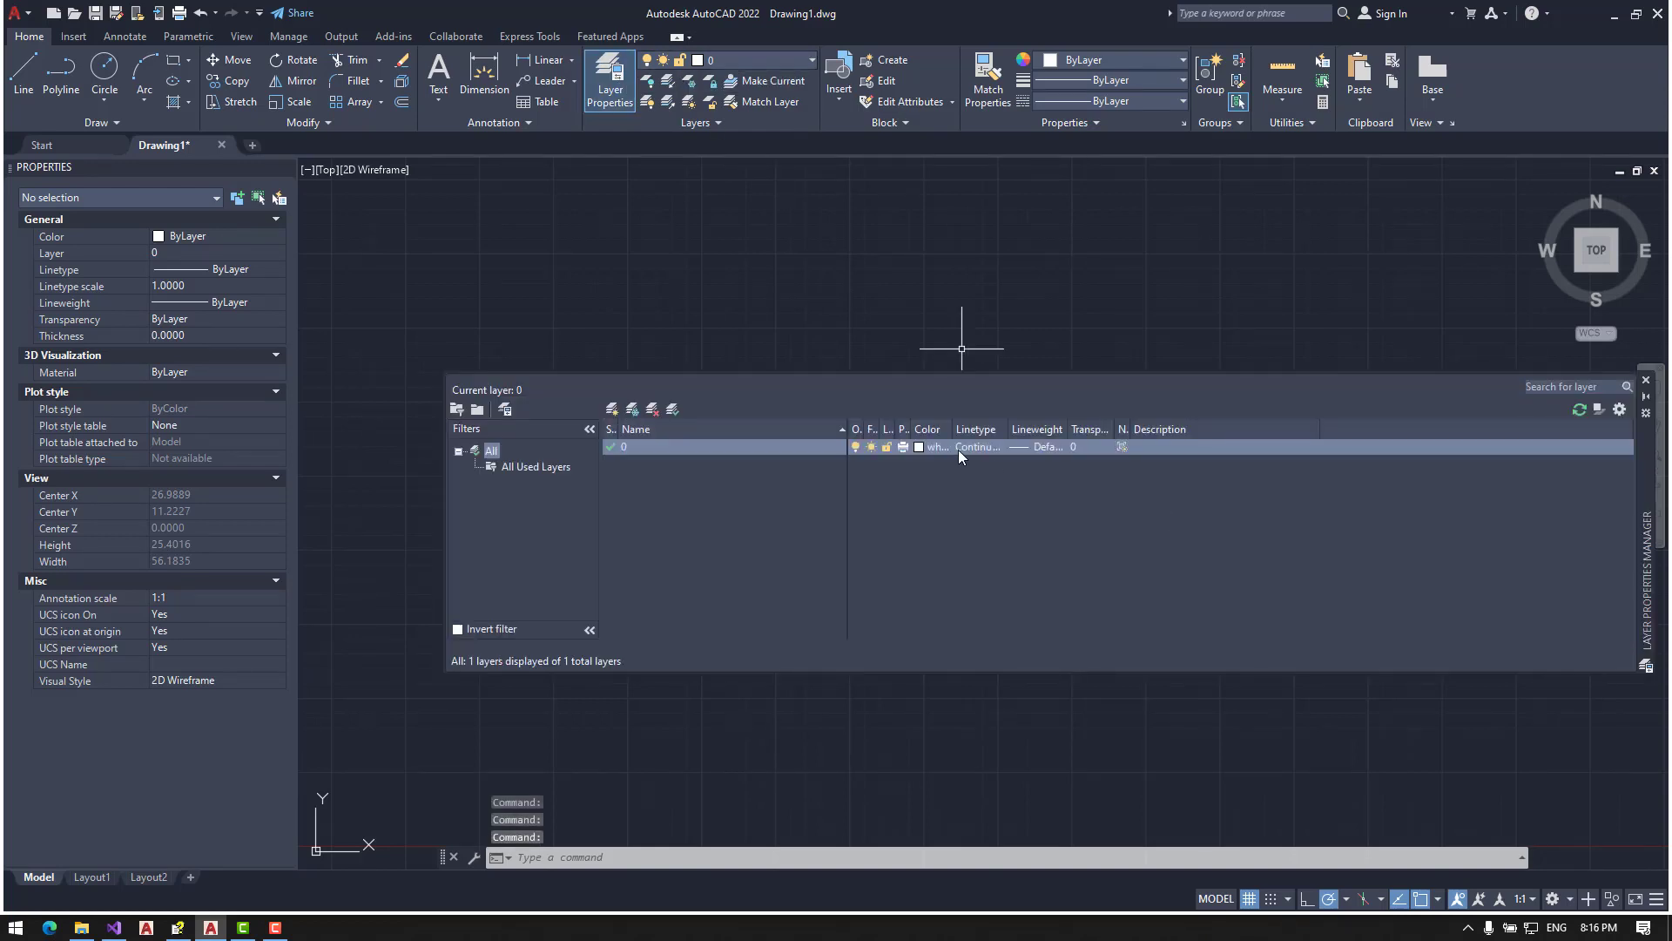
pyautogui.click(933, 446)
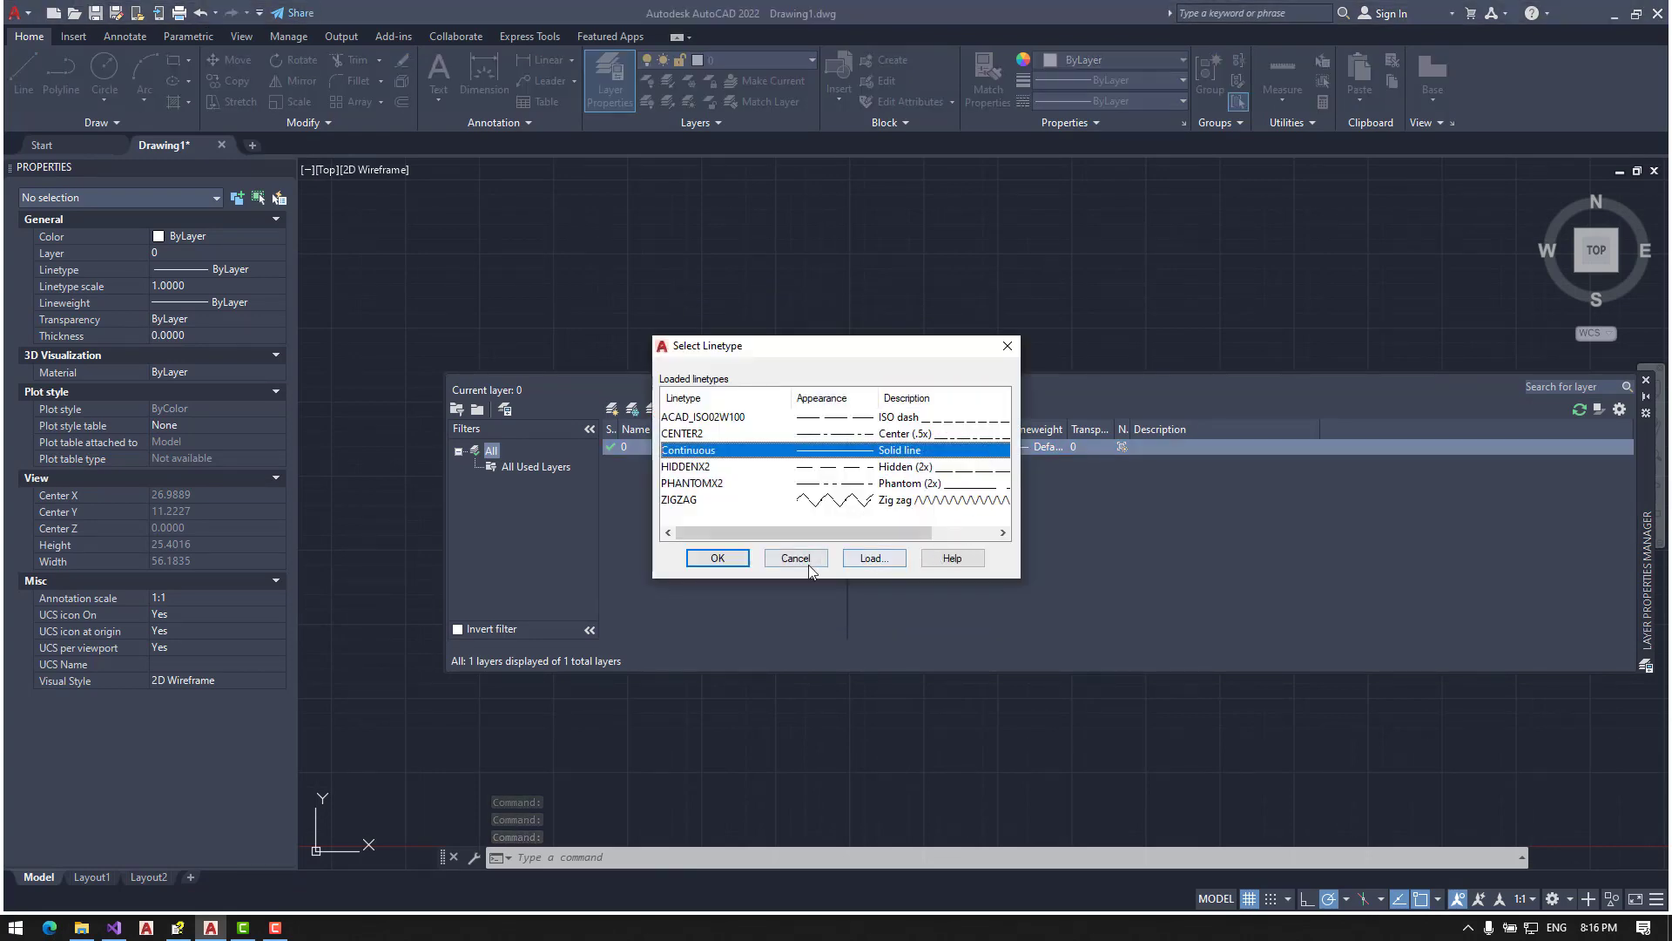
pyautogui.click(794, 558)
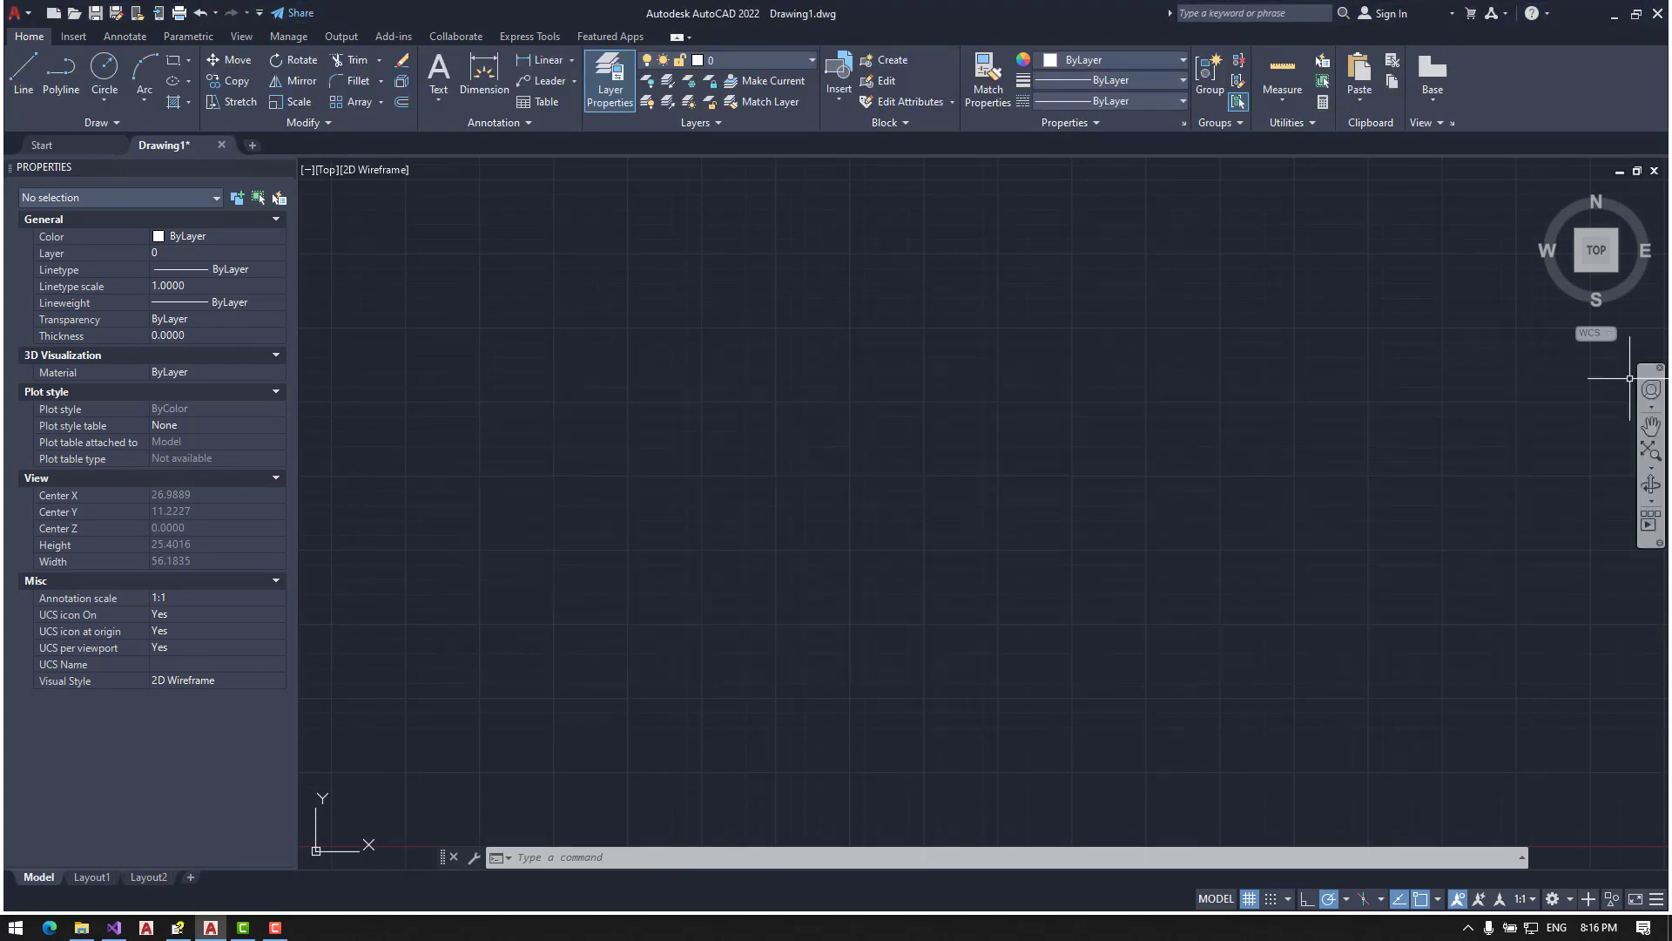
pyautogui.write('ap')
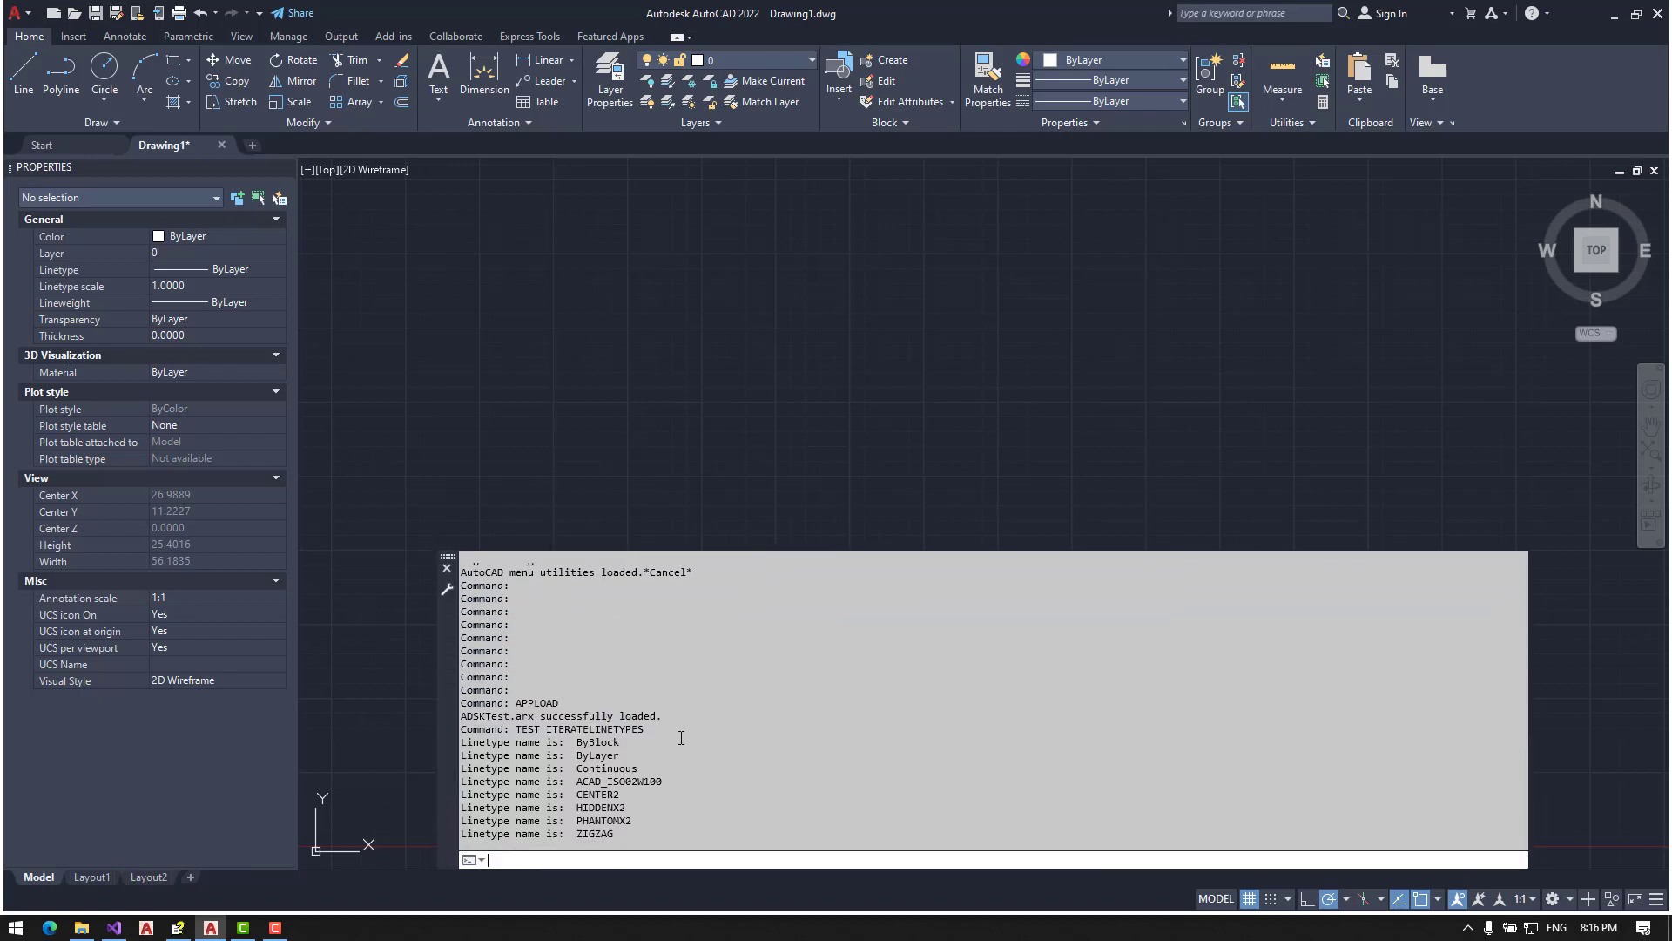
# Step: Select the printed linetype names, ByBlock through ZIGZAG, in the command history
pyautogui.moveTo(681, 737); pyautogui.dragTo(700, 826)
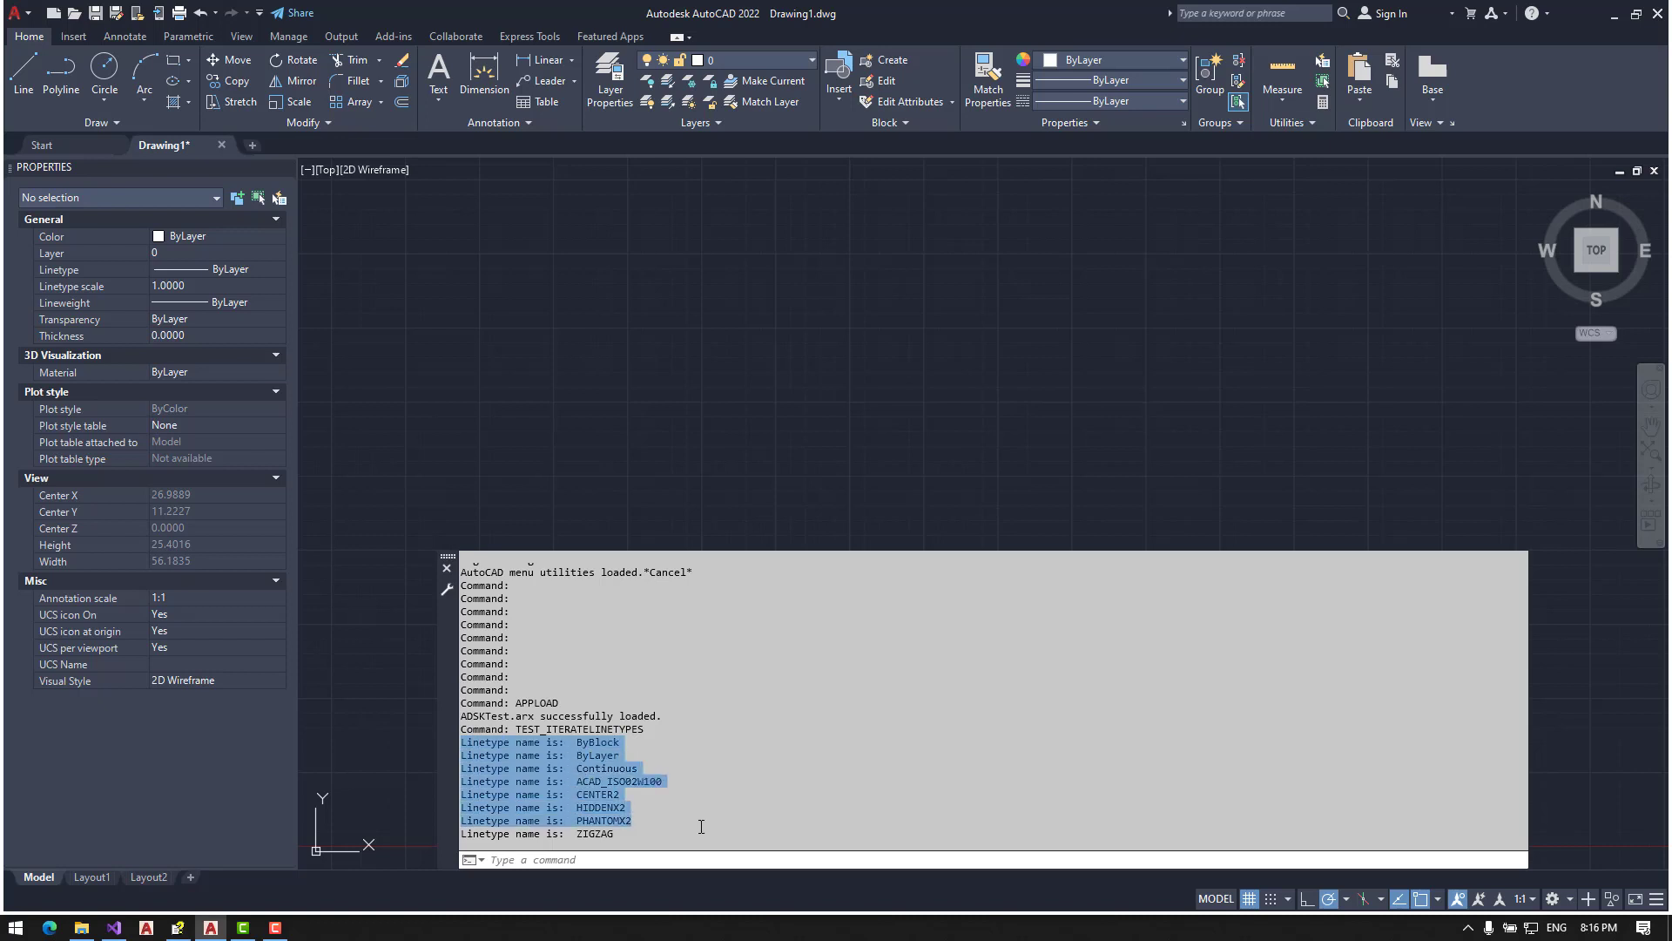